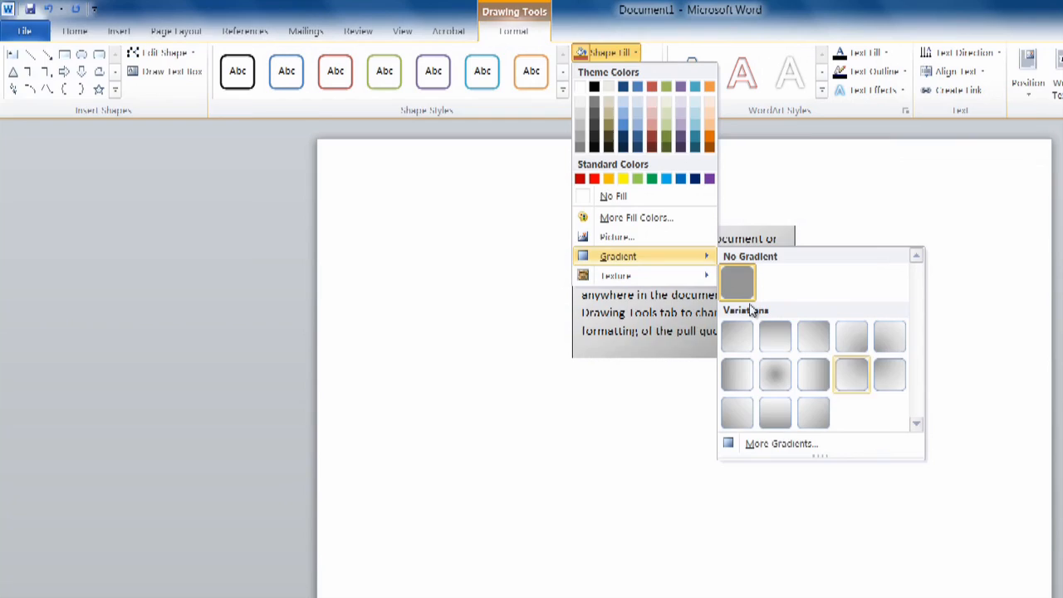
- Clear the page so the document is blank with no text box
click(781, 442)
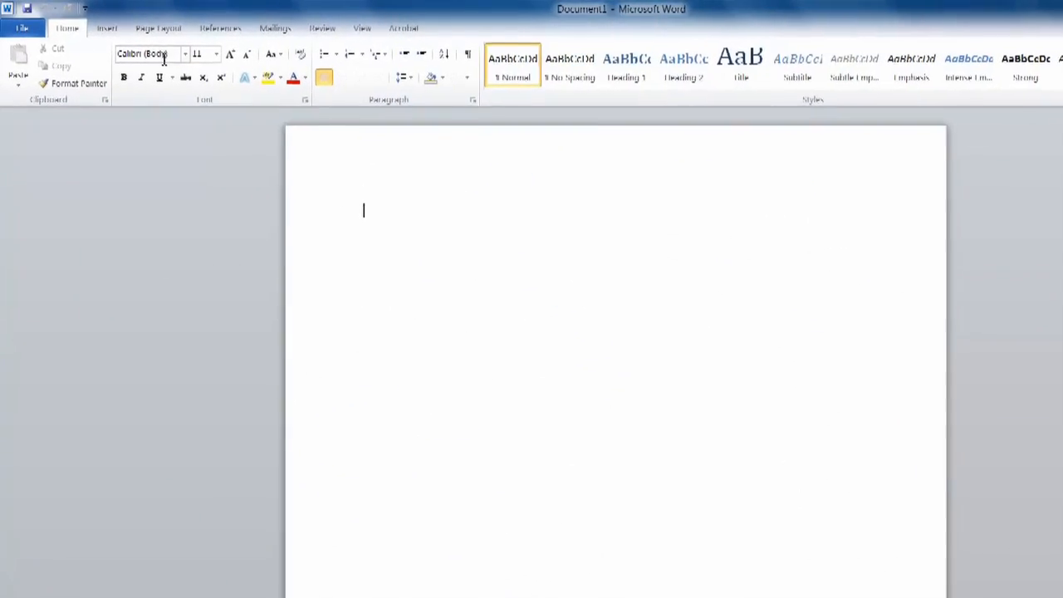
- Insert a Simple Text Box pull-quote with placeholder text from the Insert ribbon
click(120, 30)
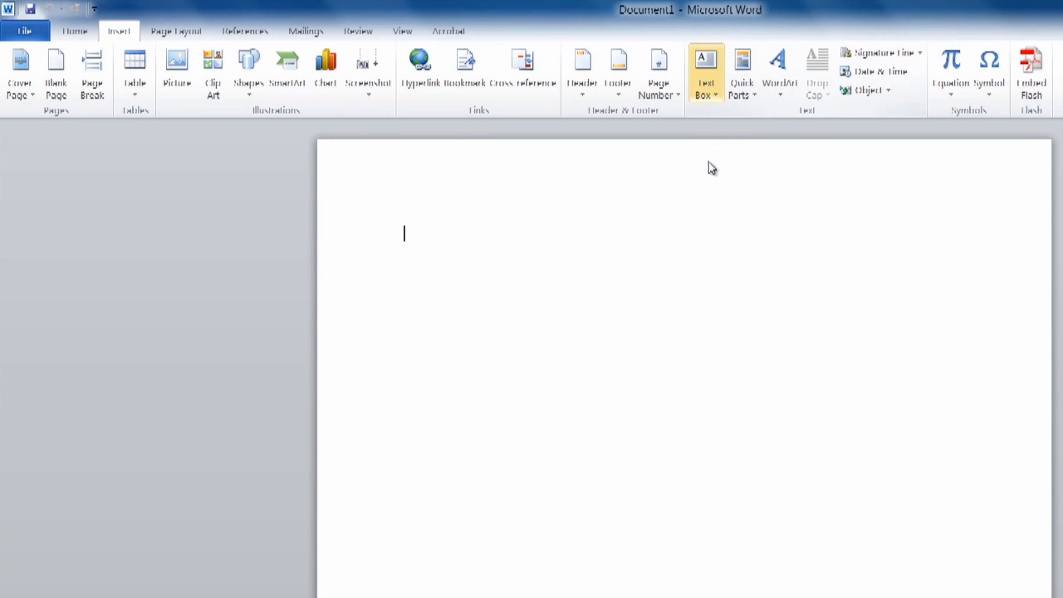
click(705, 75)
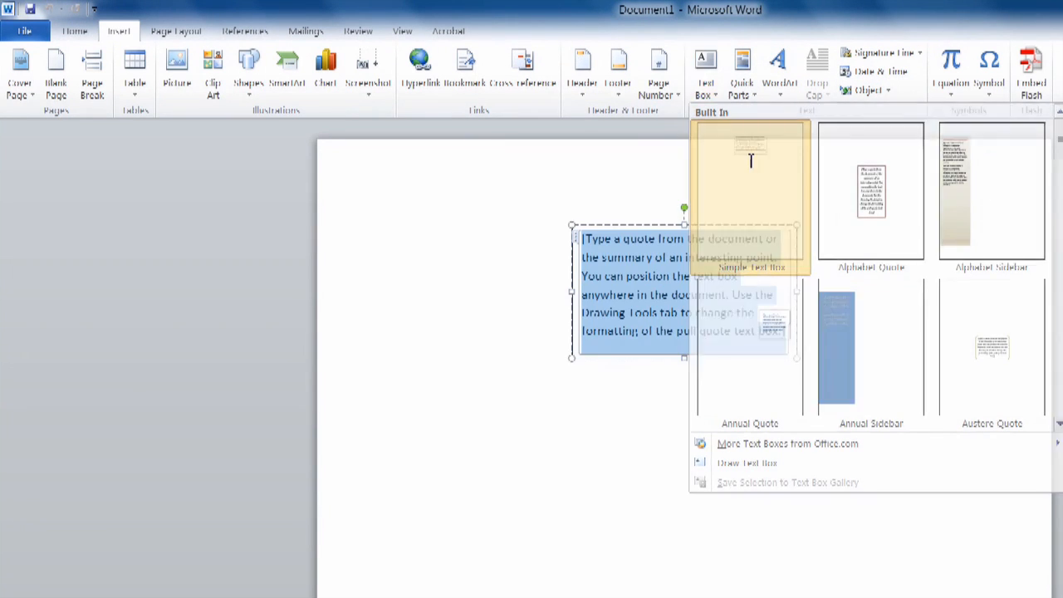
click(748, 191)
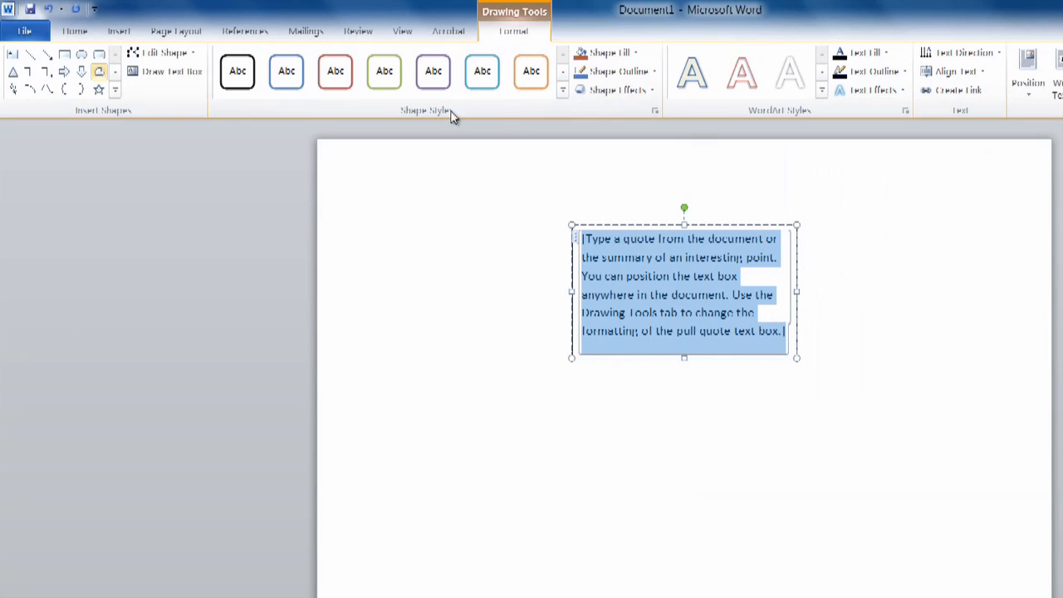
mouse_move(331, 119)
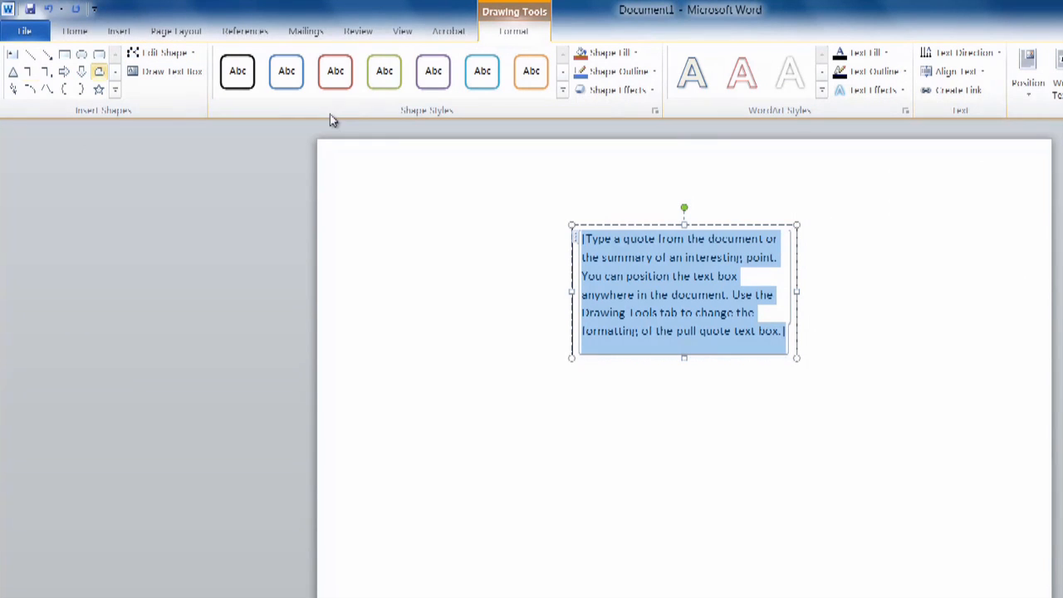
- Open the Format Shape fill settings via Shape Fill > Gradient > More Gradients
click(612, 51)
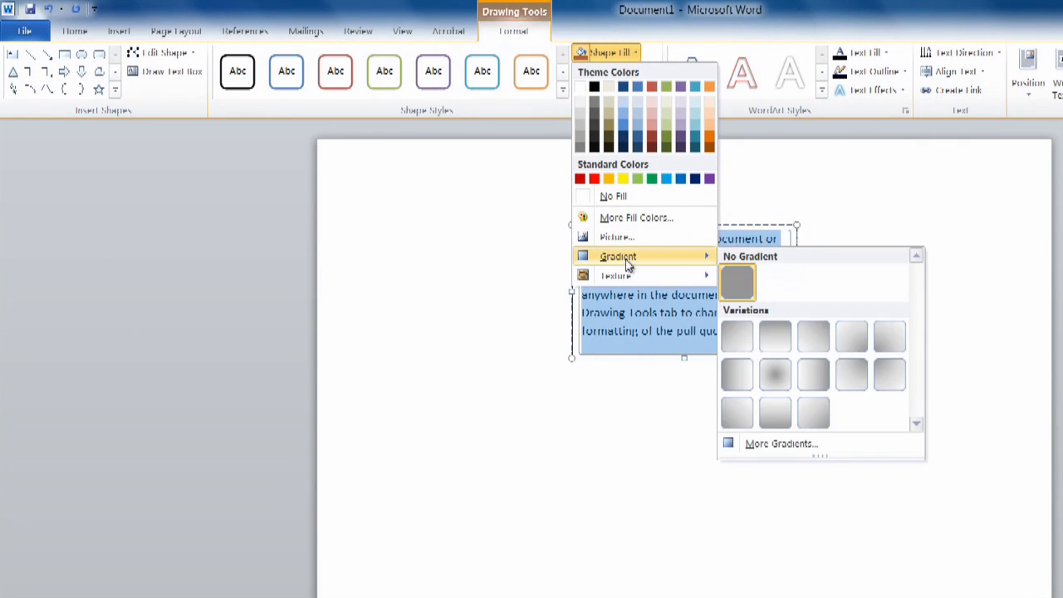
mouse_move(685, 266)
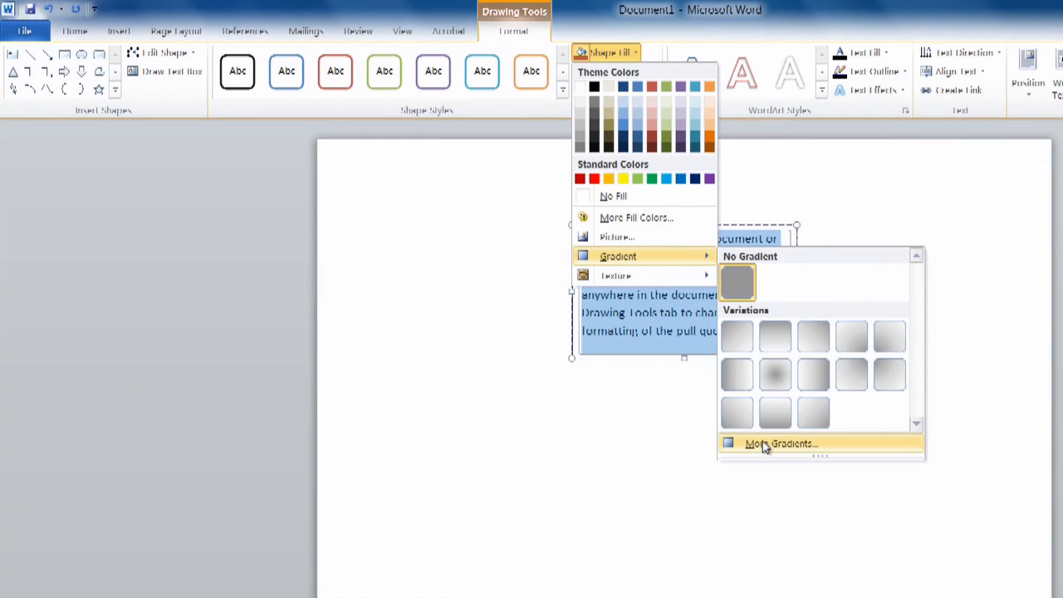
click(779, 442)
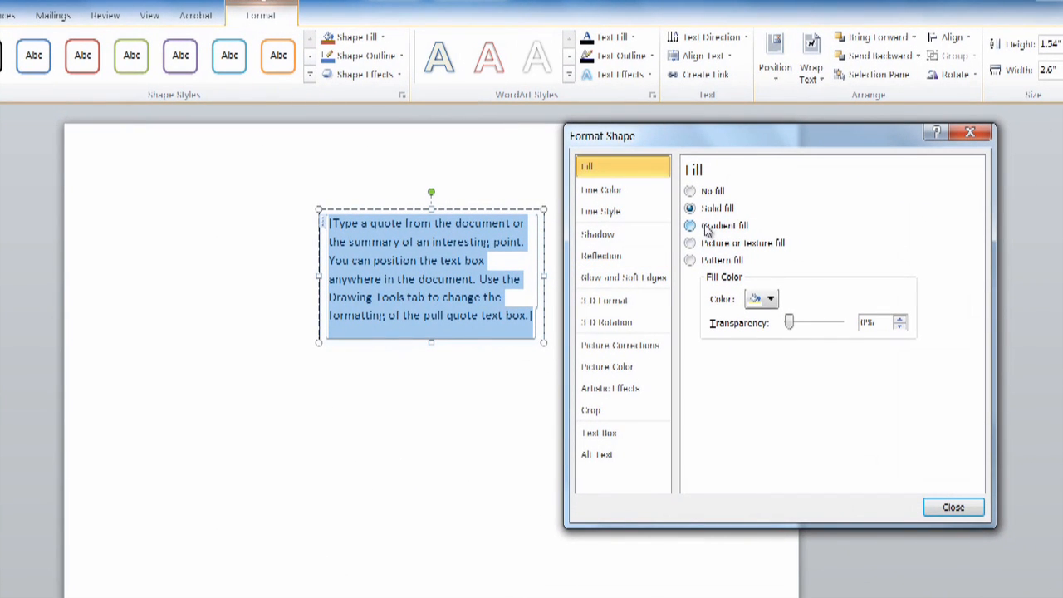
- Apply a linear blue gradient fill and select its first stop, then the 80% stop
click(689, 243)
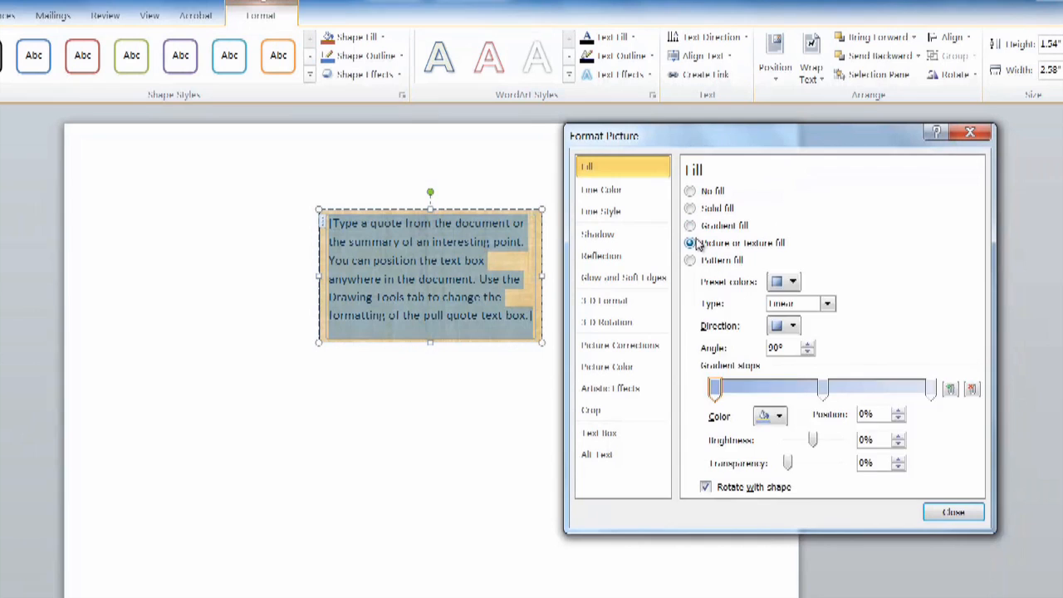
click(689, 226)
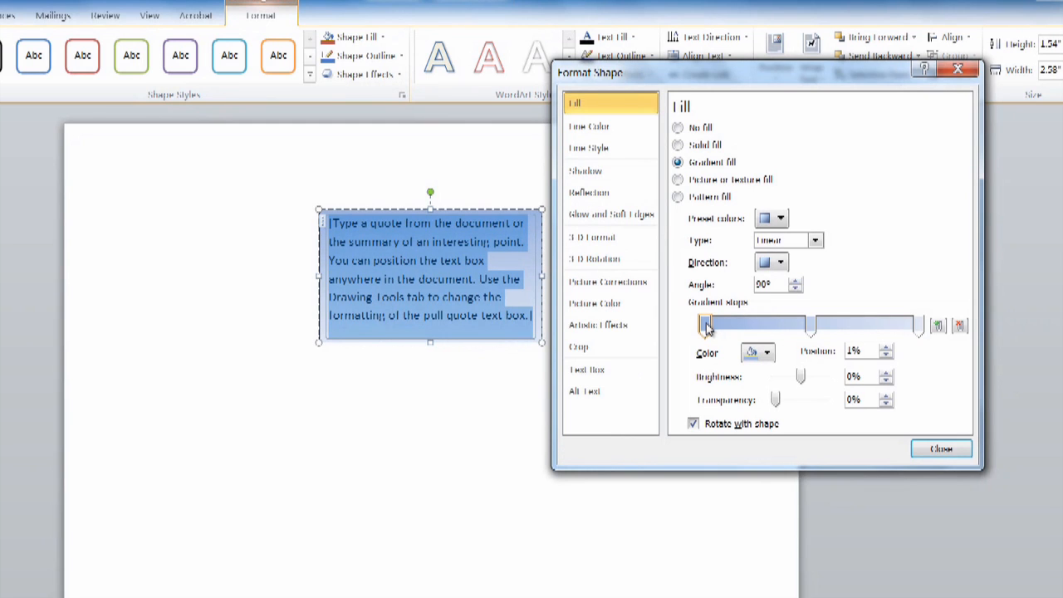
mouse_move(881, 336)
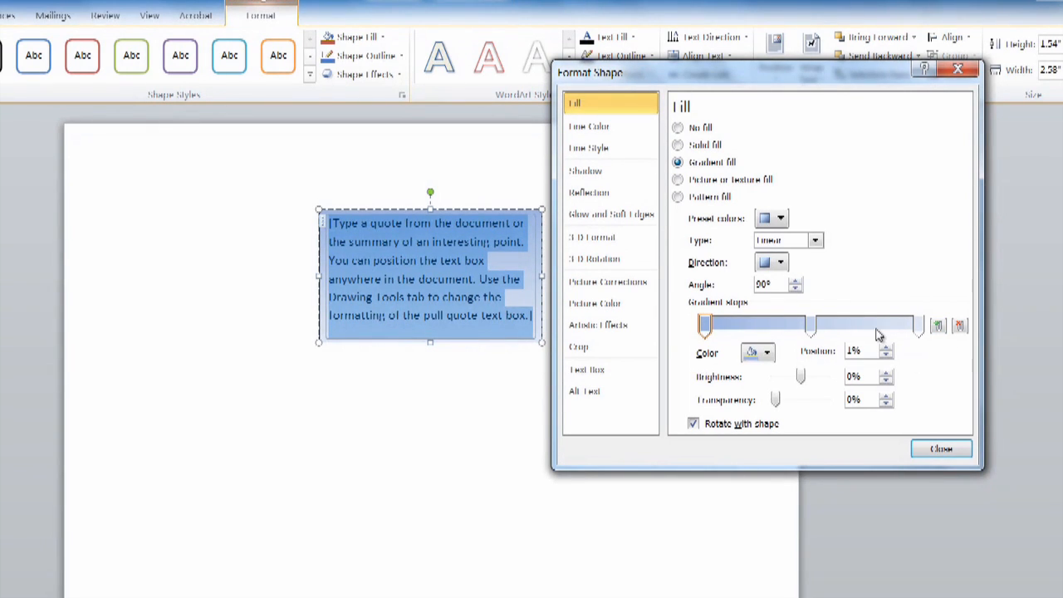
click(765, 353)
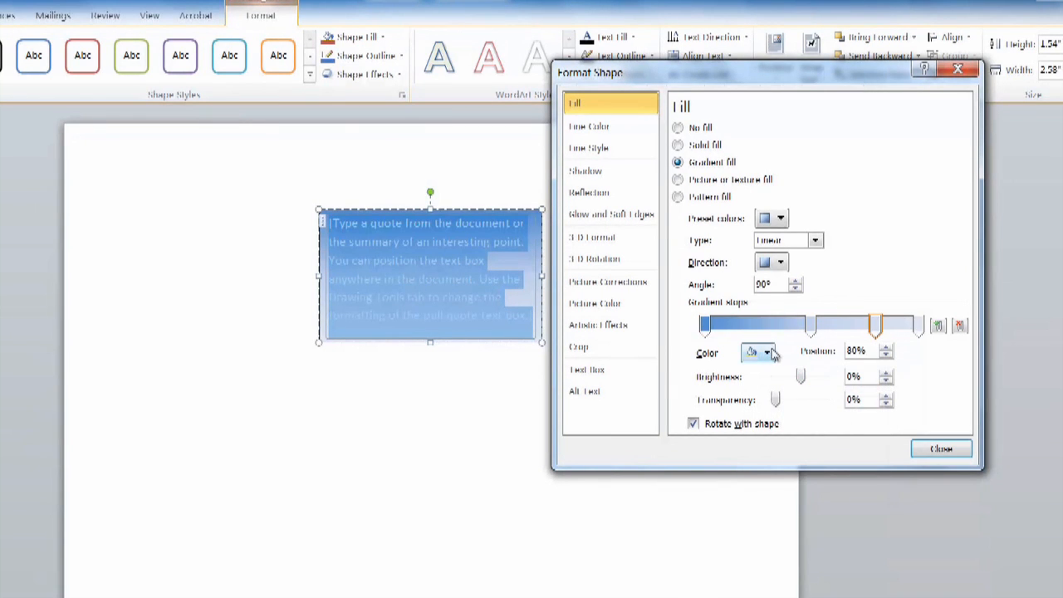
- Raise the 80% gradient stop's Brightness to 60% to lighten the blue fill
click(766, 353)
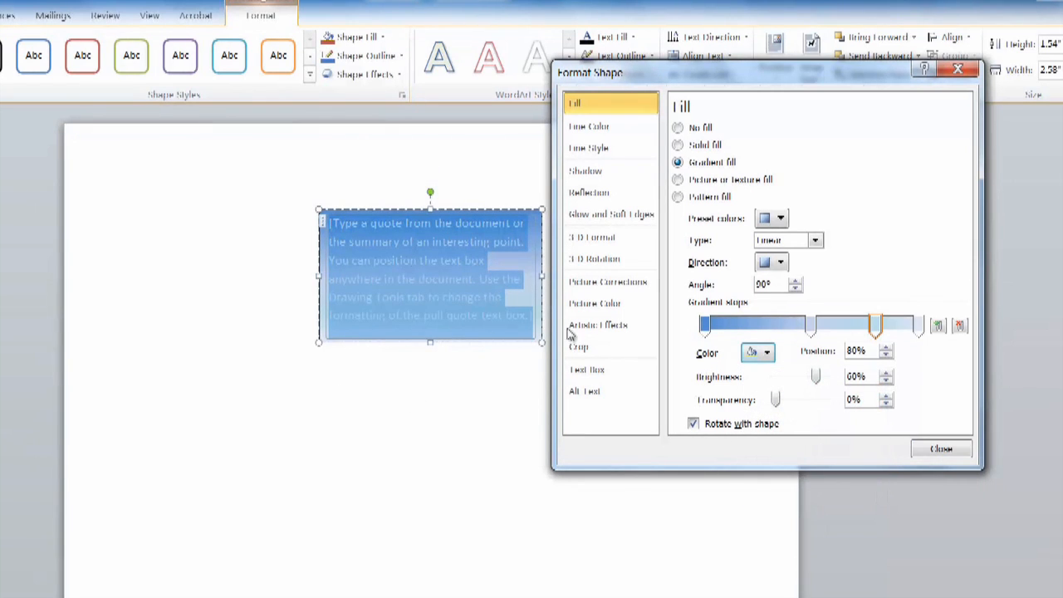
mouse_move(960, 442)
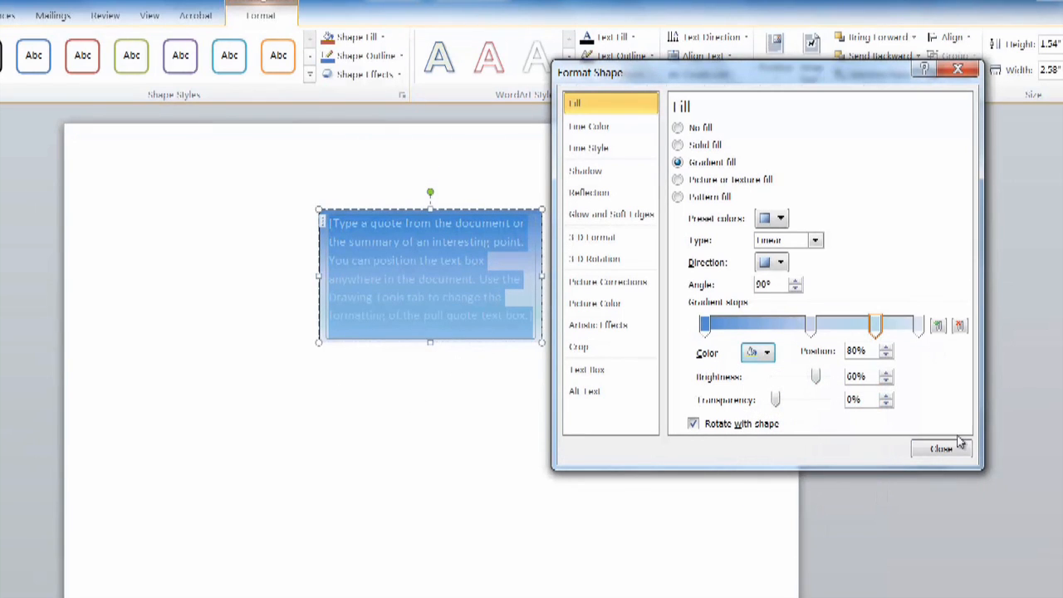